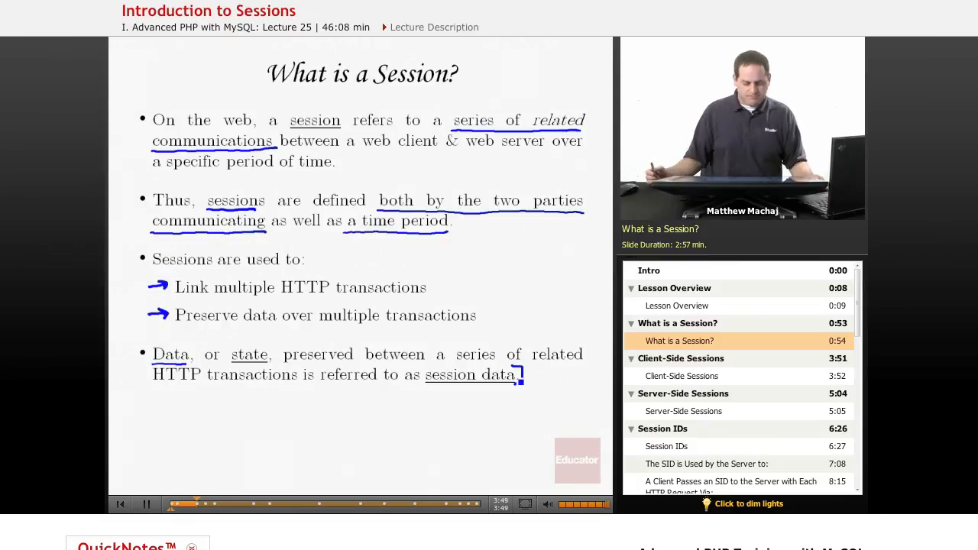
Advance the PHP sessions lecture to the 'Client-Side Sessions' slide
left_click(680, 375)
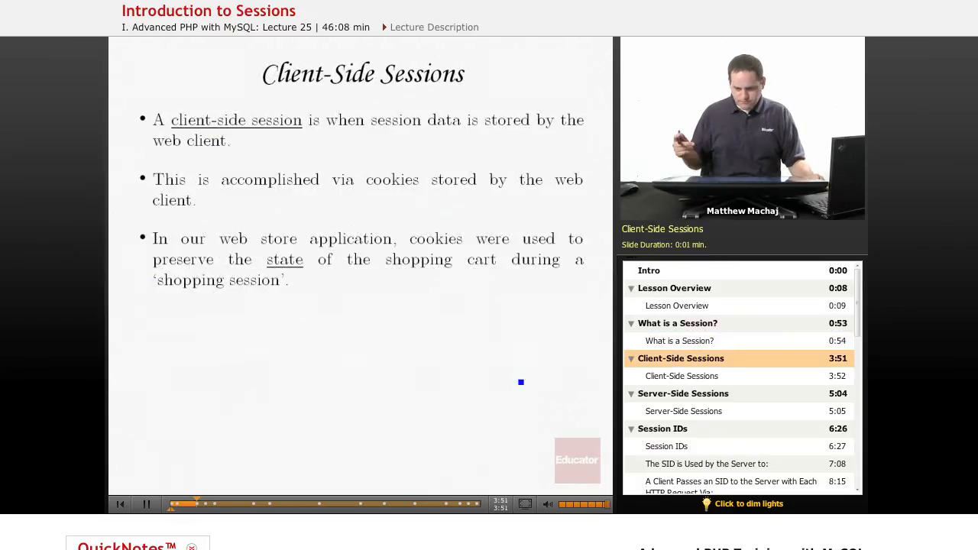